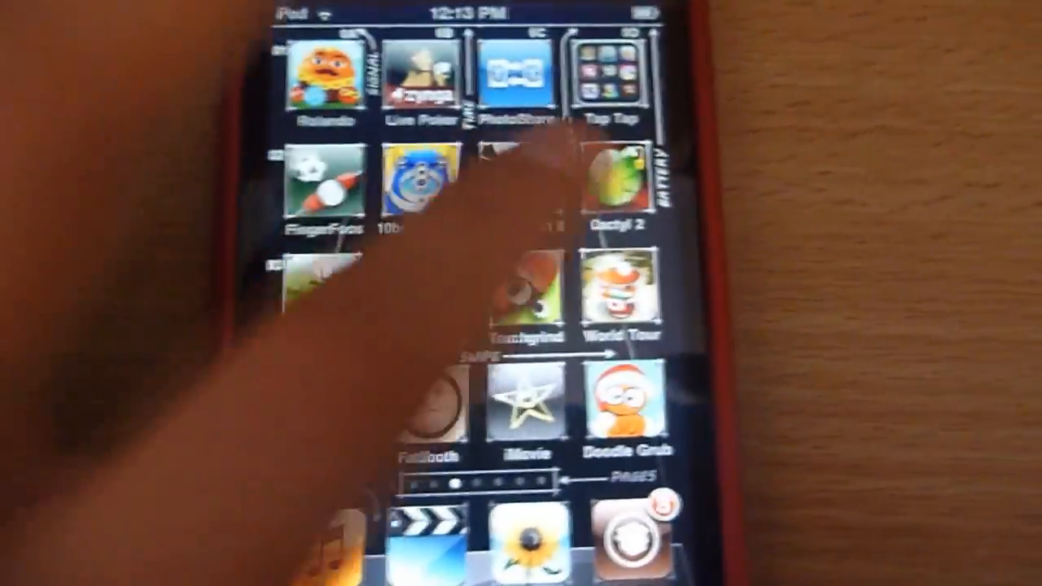
scroll("left", 3)
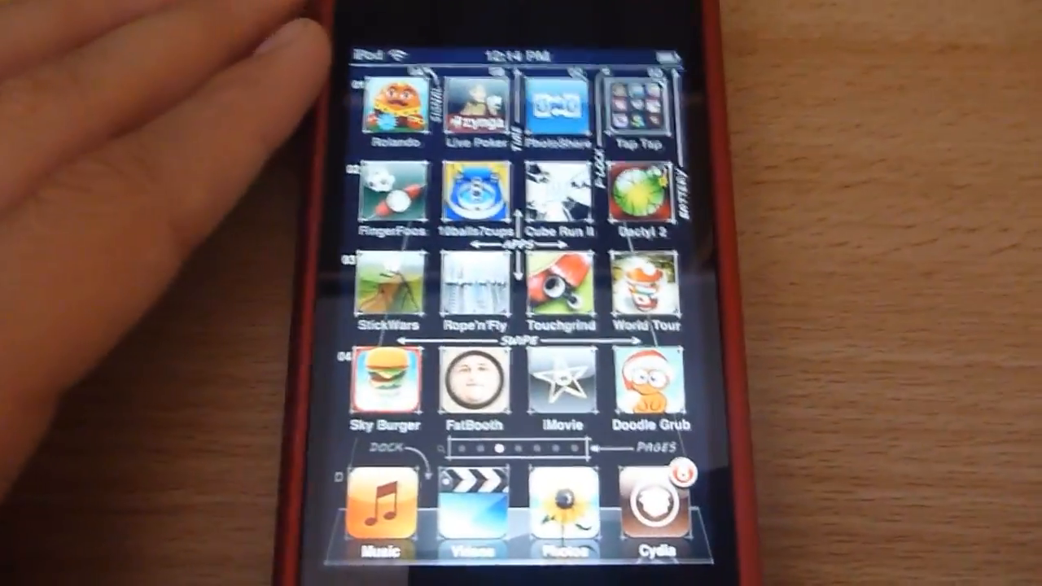
scroll("left", 3)
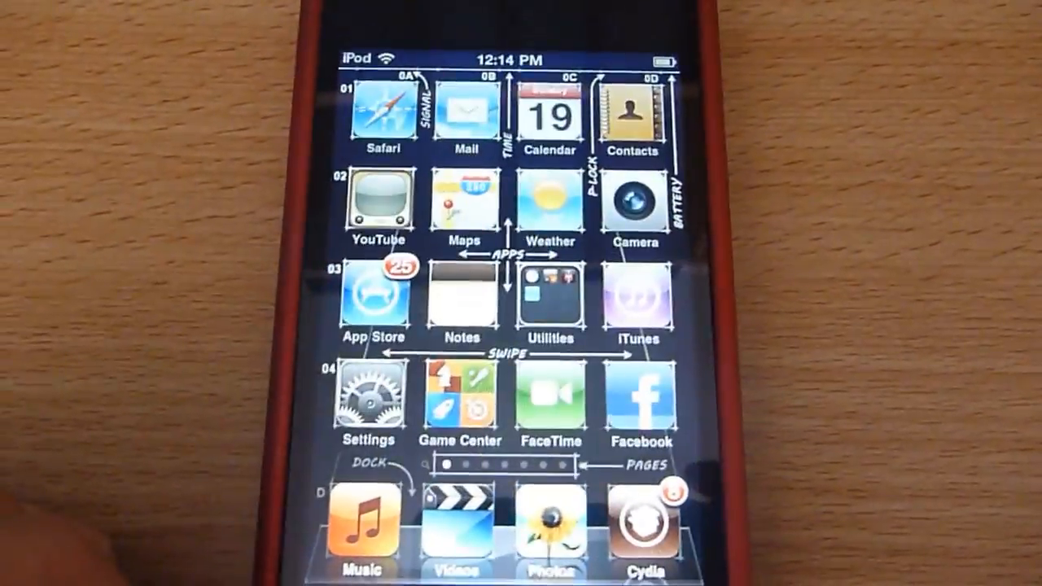